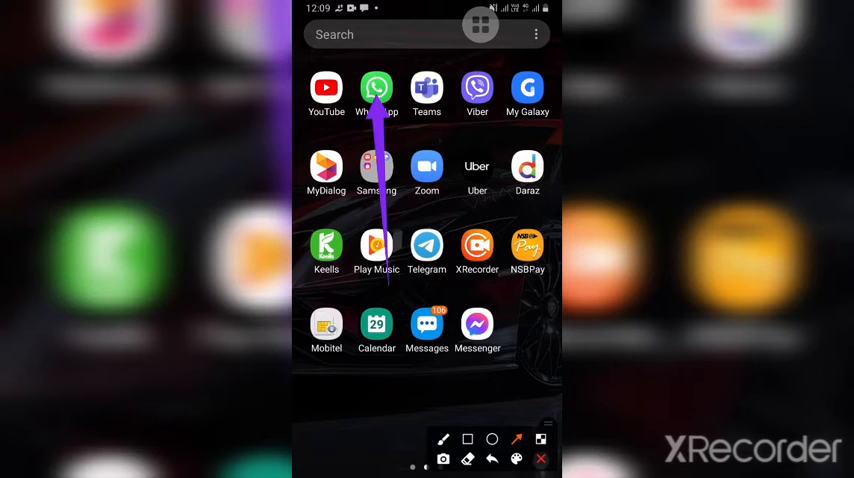
Launch WhatsApp to the chats list and bring up the overflow options menu.
click(376, 88)
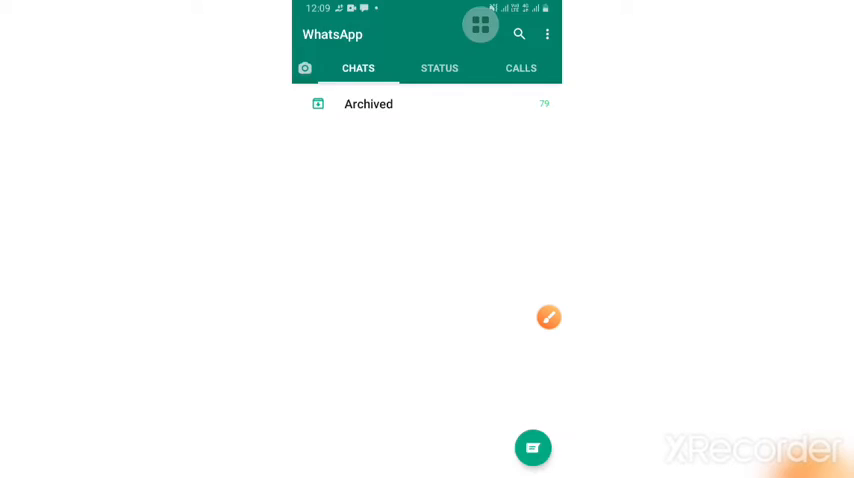
click(548, 316)
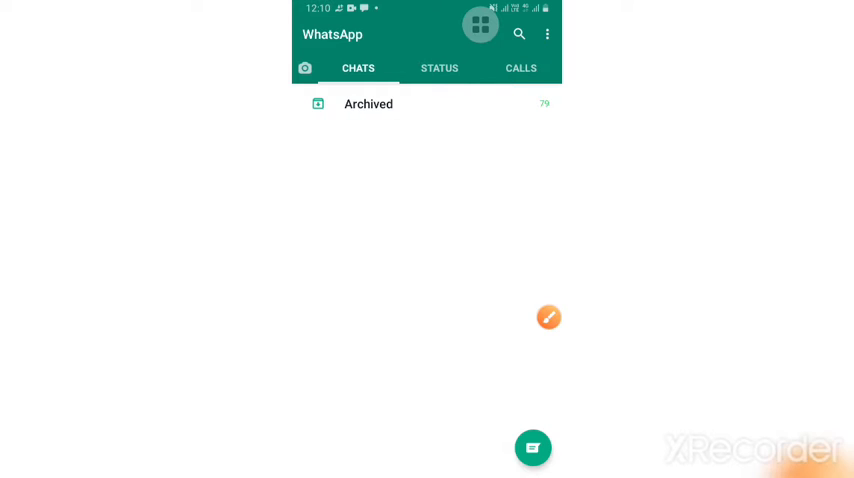
click(548, 32)
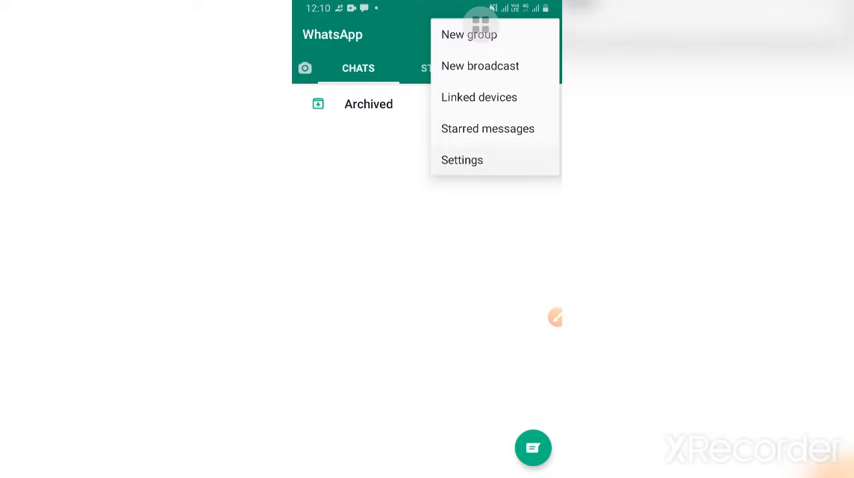
In Settings > Account > Privacy > Status, keep visibility at My contacts and confirm with Done.
click(462, 160)
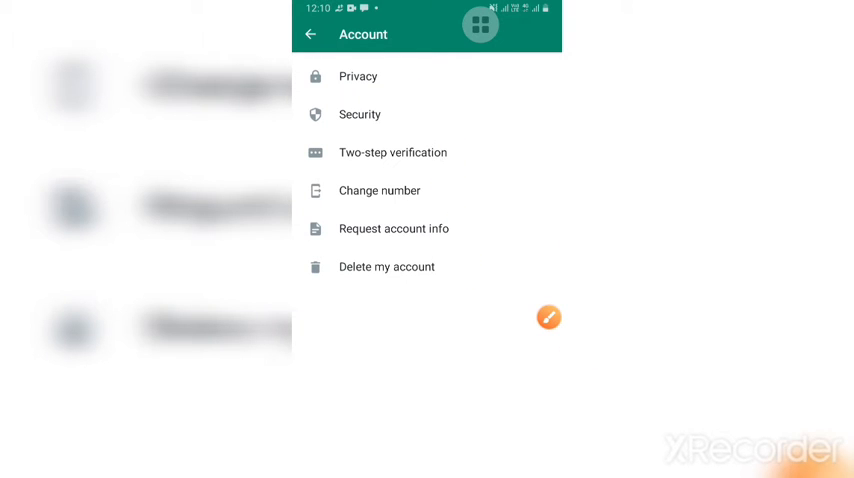
click(356, 76)
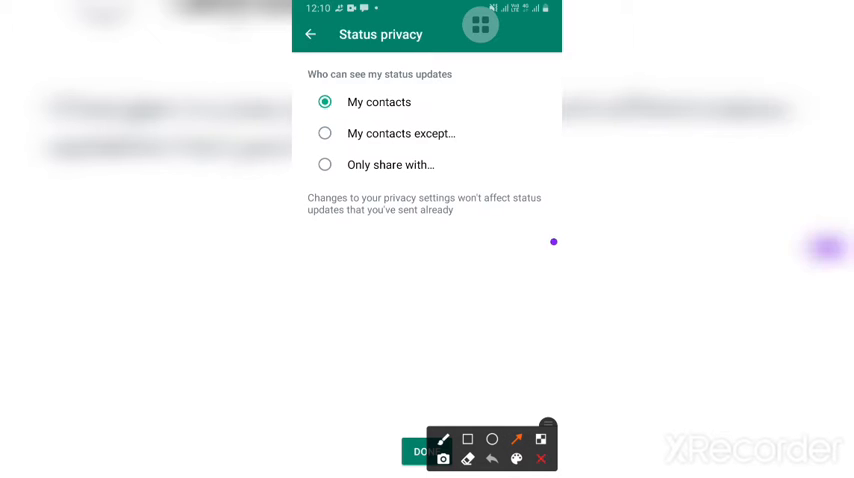
drag(552, 240, 458, 140)
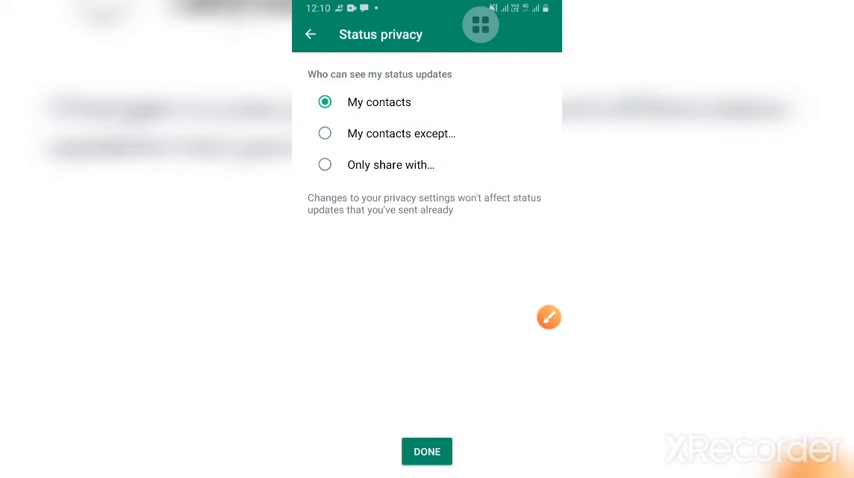
click(312, 34)
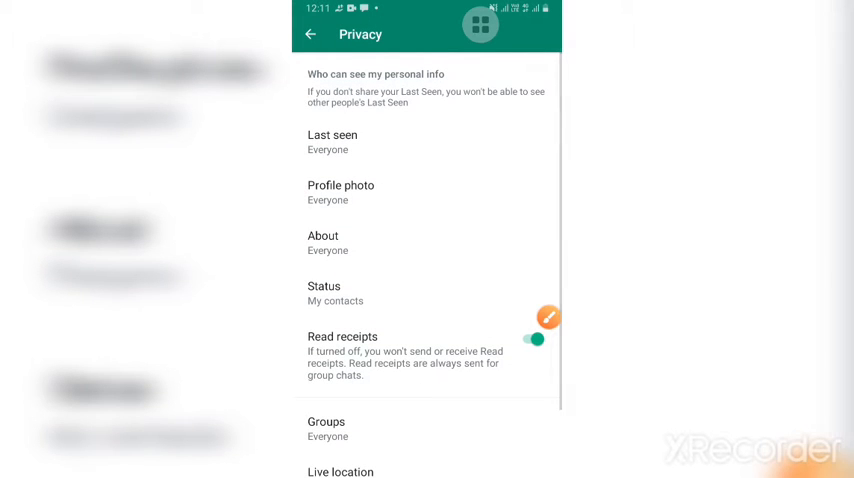
click(548, 316)
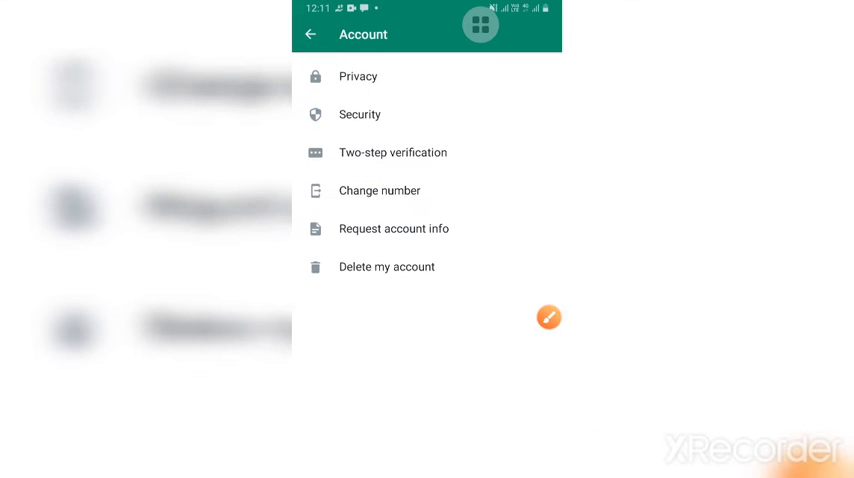
click(358, 76)
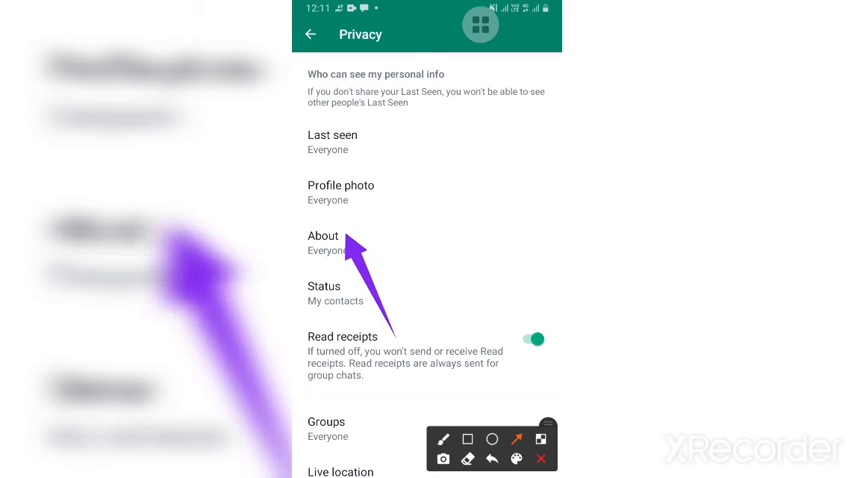
click(324, 244)
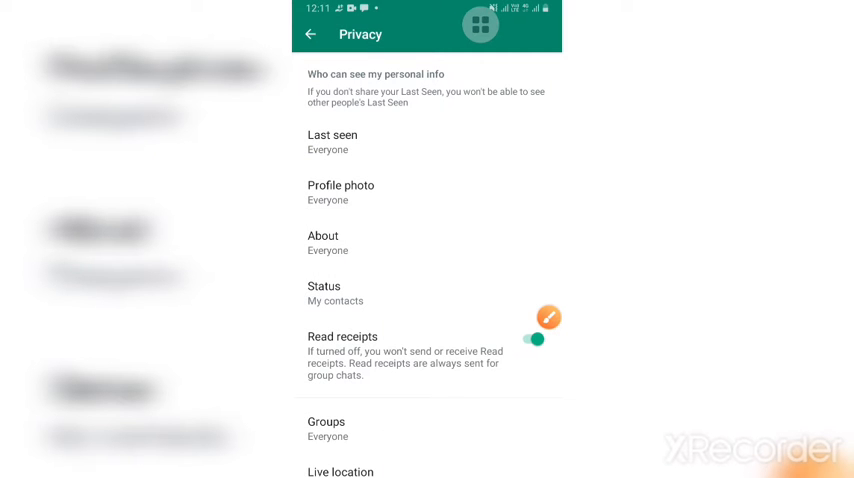
click(332, 140)
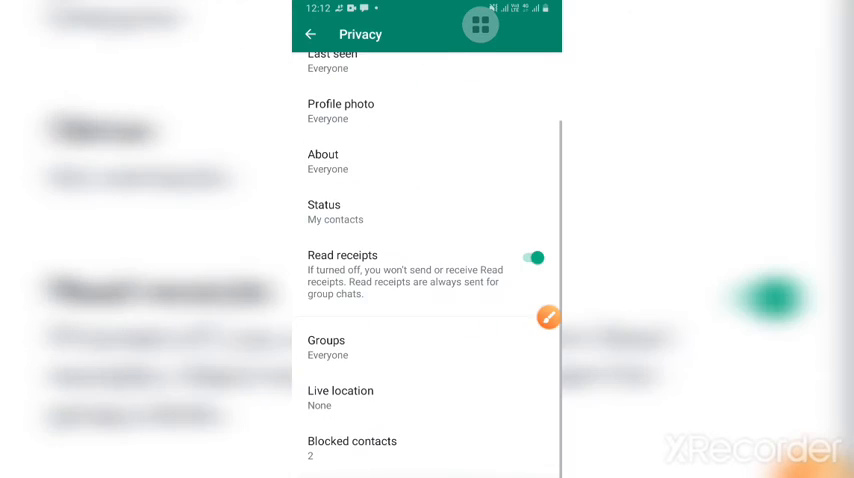
Switch the Read receipts toggle off and return to the account settings list.
click(548, 316)
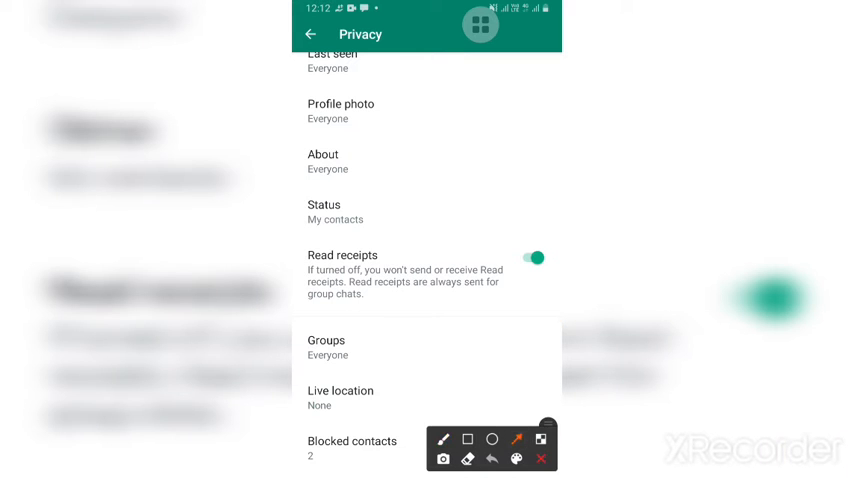
drag(470, 430, 474, 300)
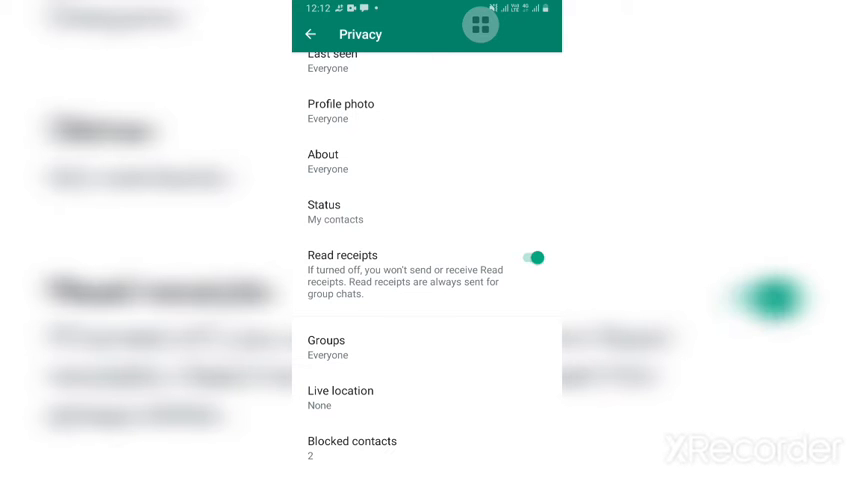
click(534, 256)
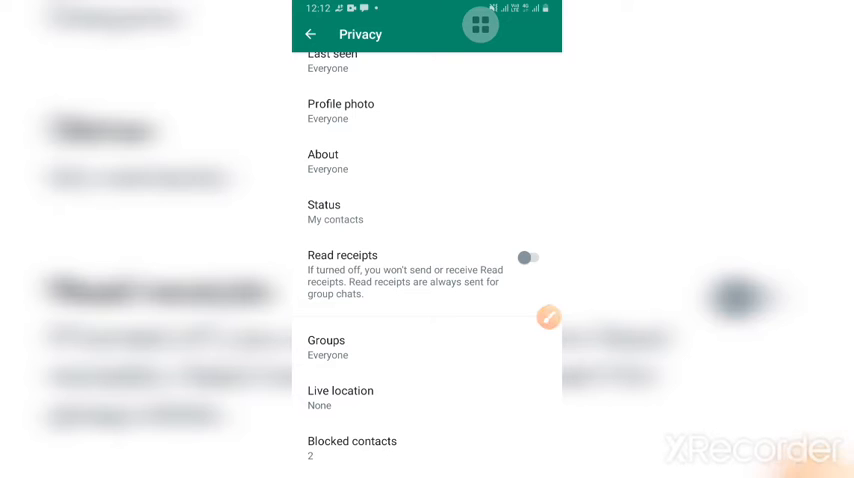
click(548, 316)
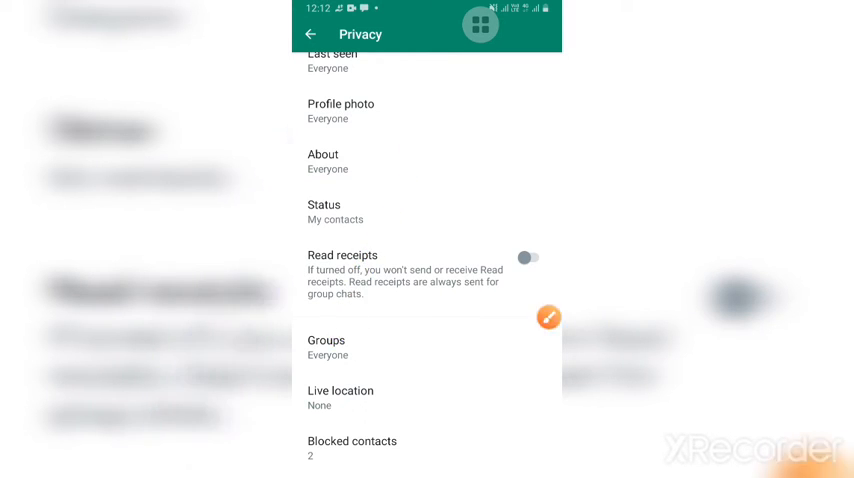
click(548, 316)
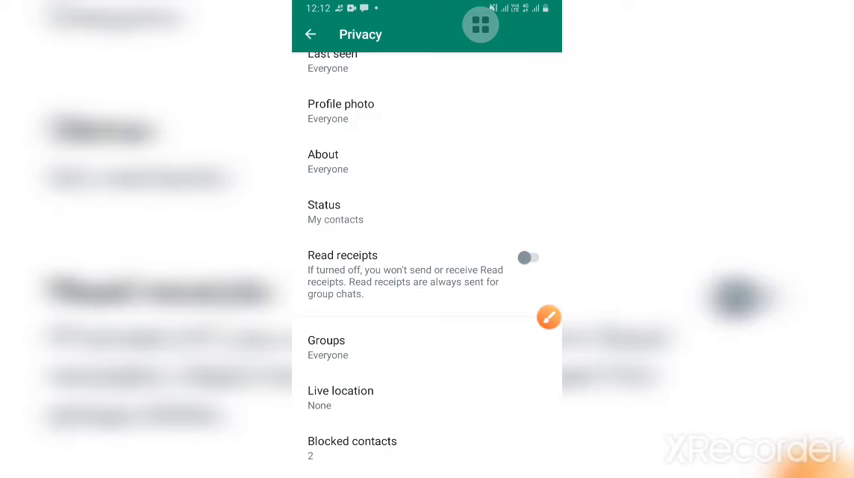
click(326, 348)
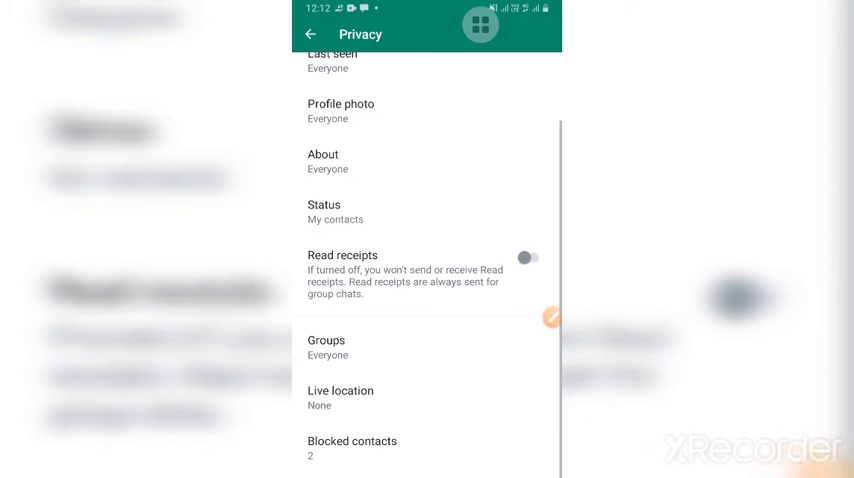
click(552, 316)
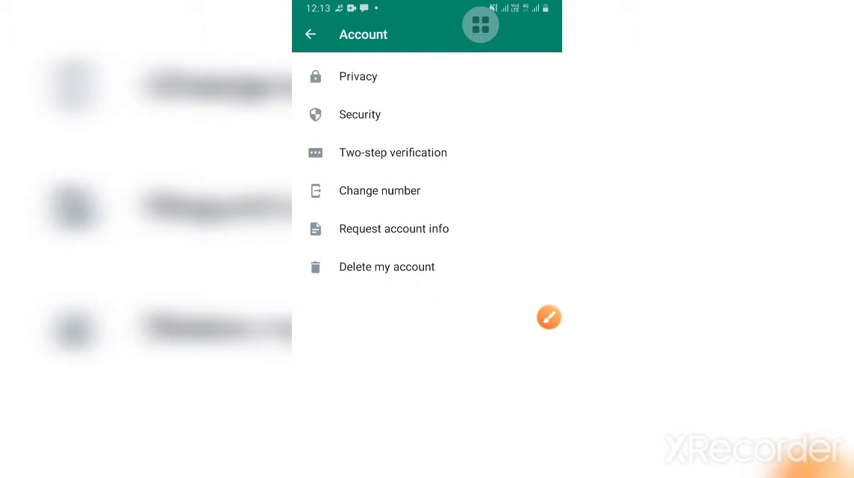
View the Security info, then back out to Settings and enter the Chats settings.
click(360, 114)
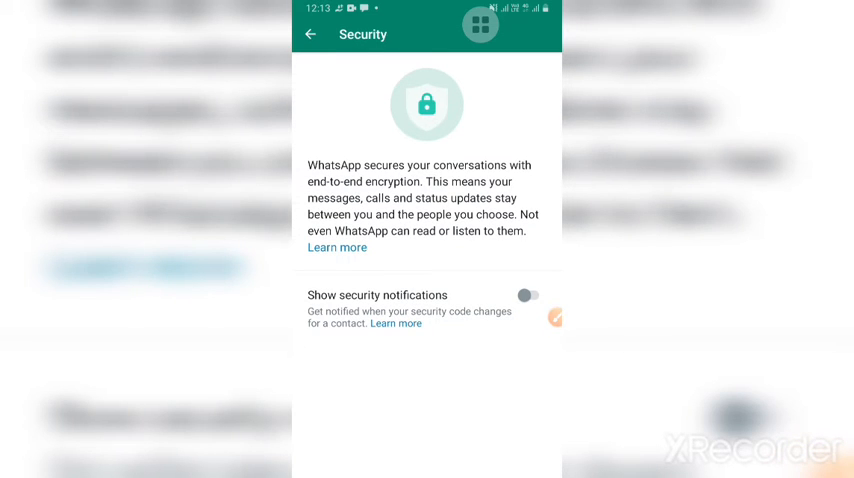
click(312, 34)
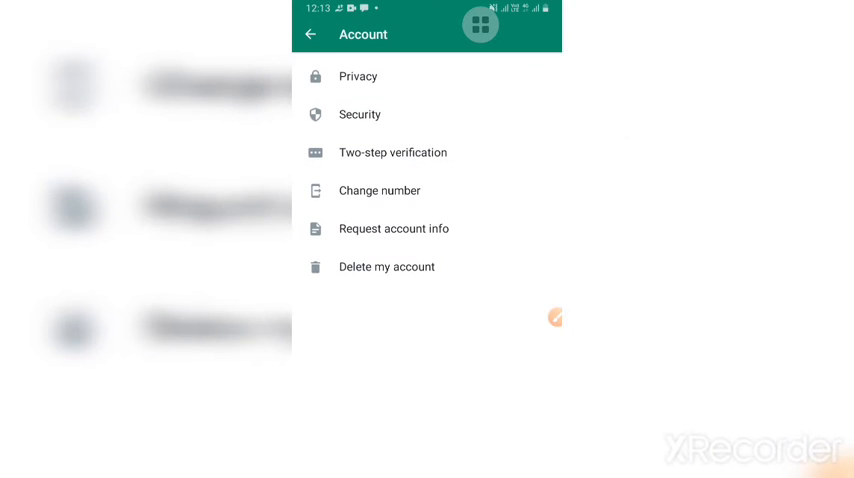
click(554, 316)
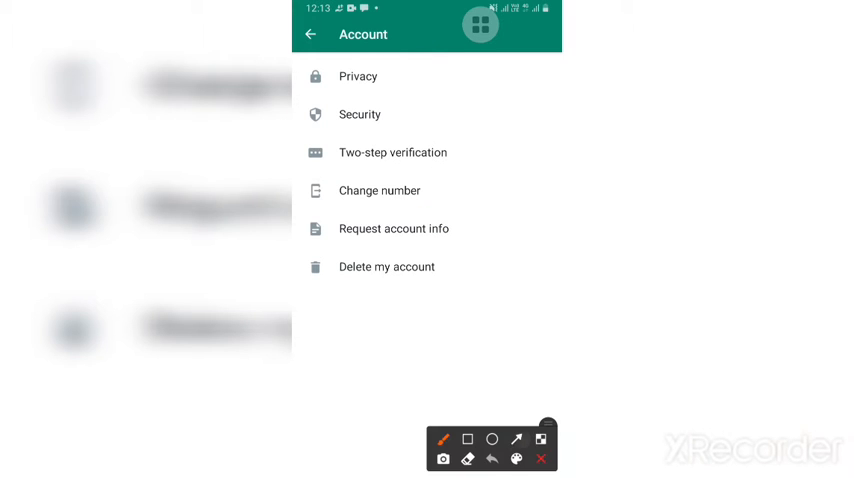
click(540, 458)
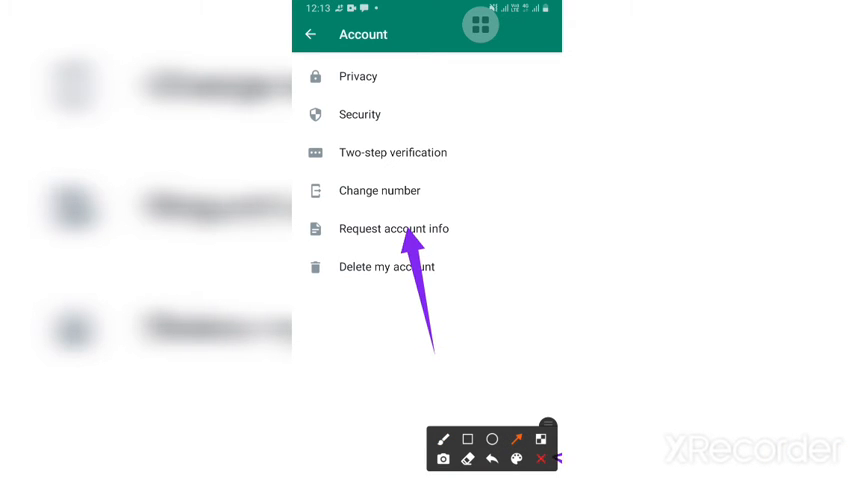
click(312, 34)
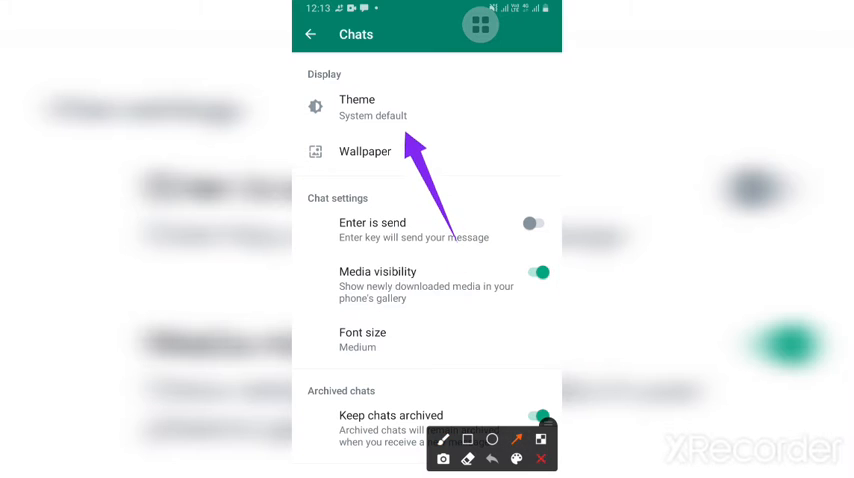
Switch the theme to Dark, confirm it, then choose Light again.
click(356, 108)
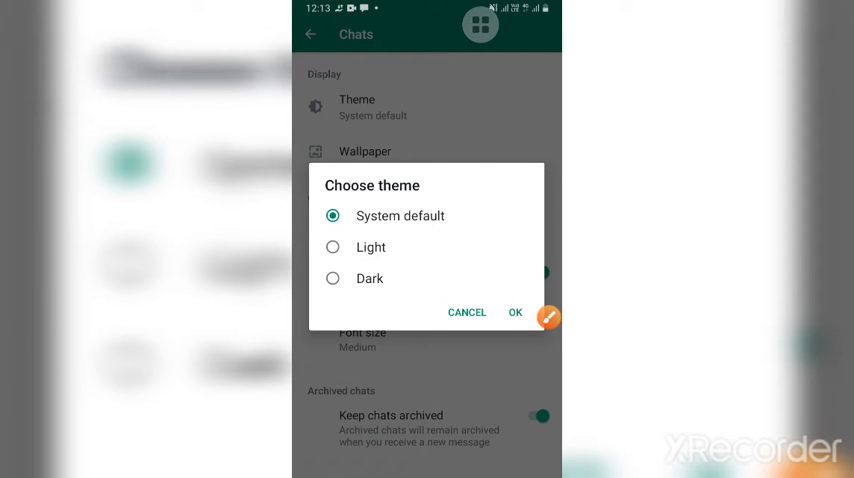
click(332, 278)
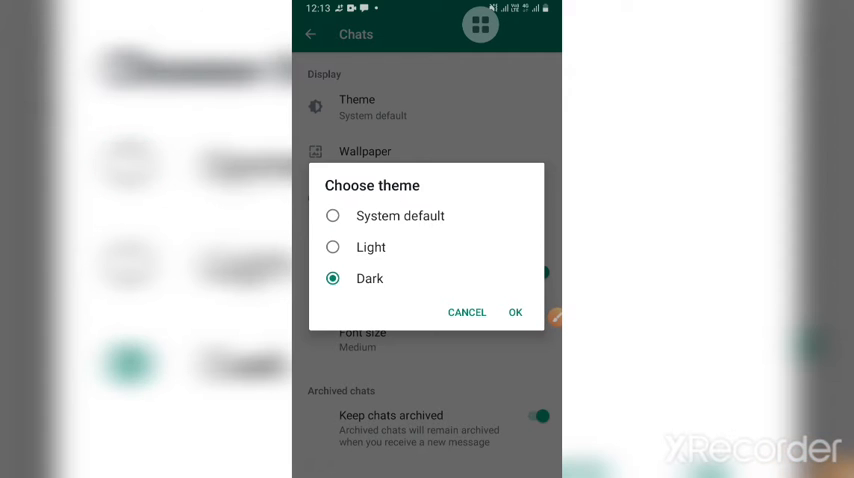
click(516, 312)
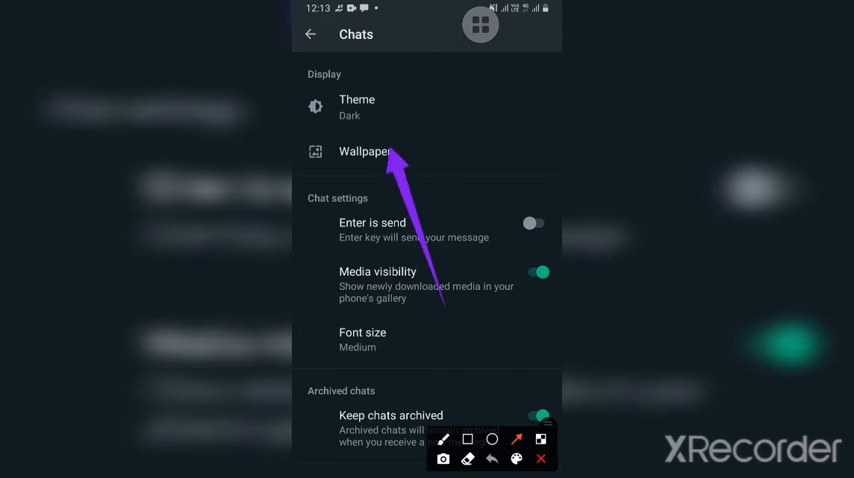
click(356, 106)
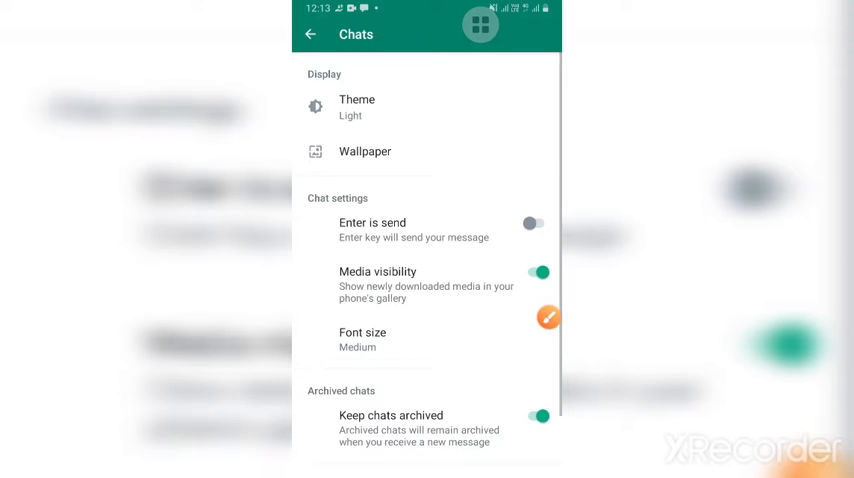
Enter the wallpaper settings and browse the Dark wallpaper collection.
click(356, 106)
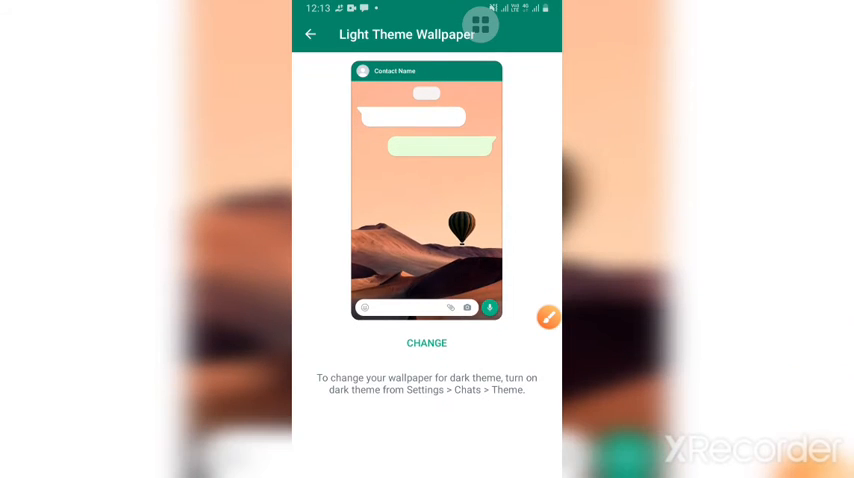
click(426, 342)
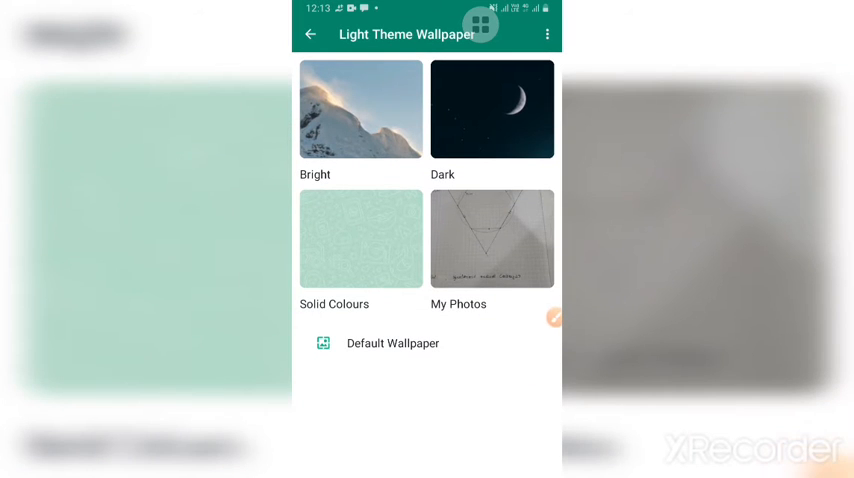
click(492, 110)
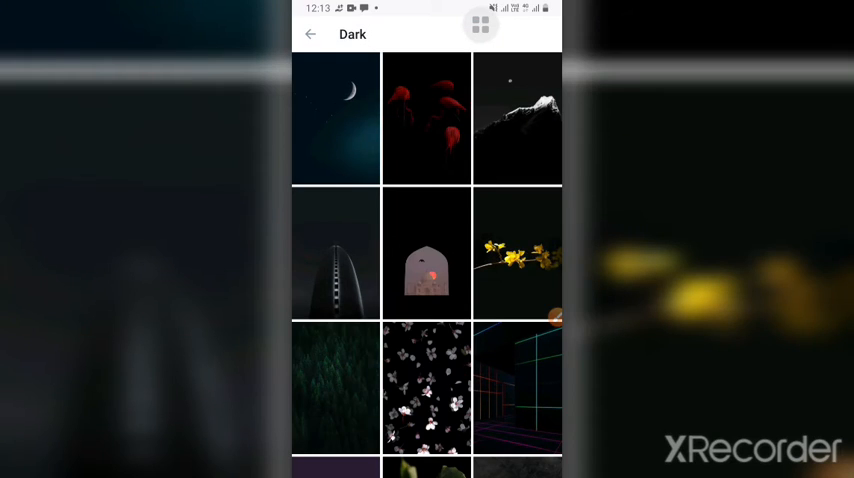
scroll(down, 3)
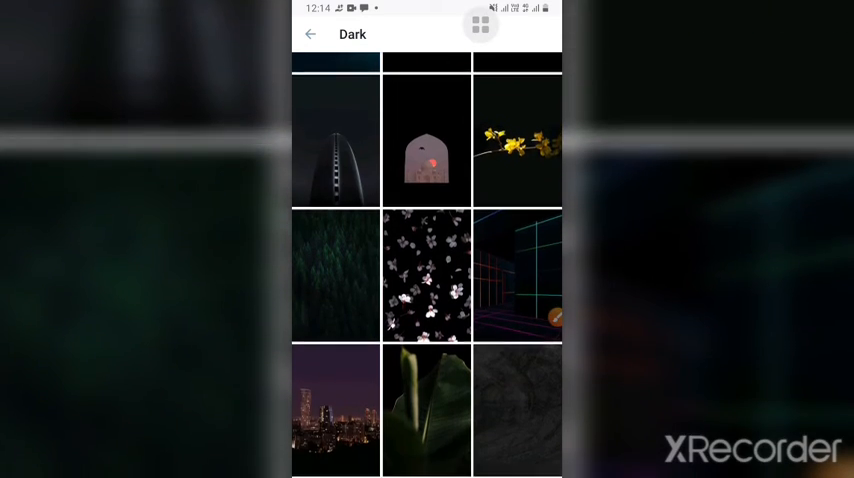
scroll(down, 3)
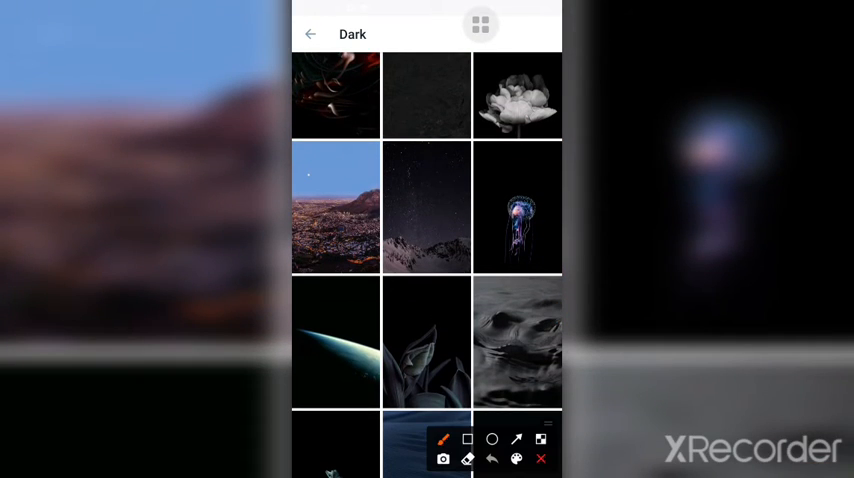
Preview the jellyfish image and set it as the chat wallpaper.
click(516, 208)
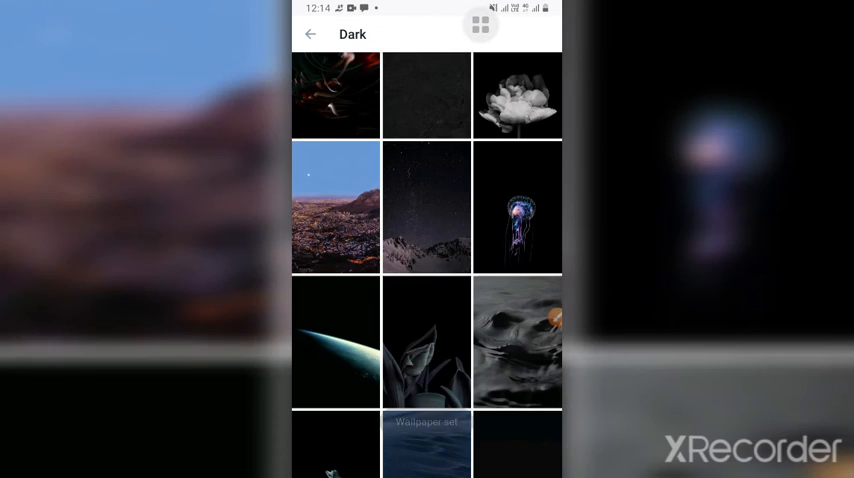
click(516, 208)
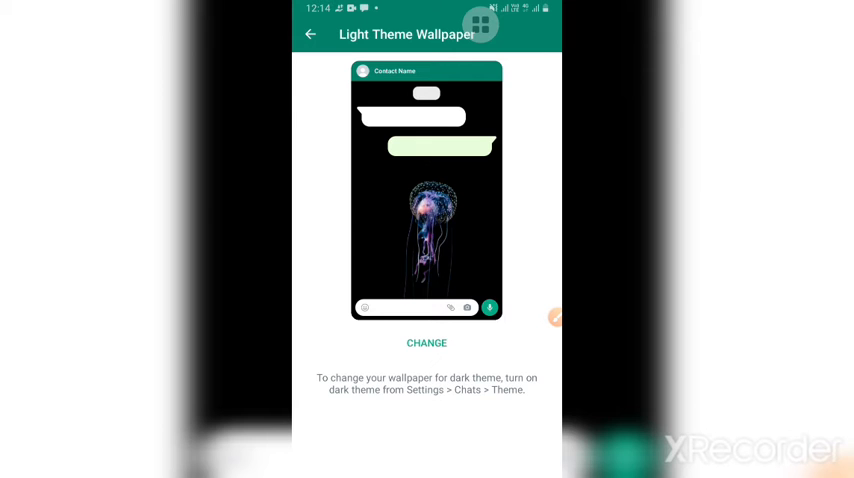
click(312, 32)
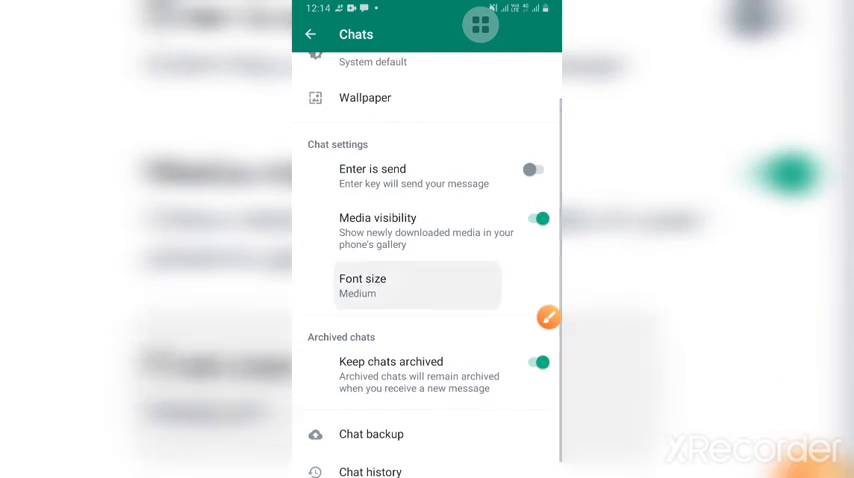
Set the chat font size to Small and return to the main settings.
click(362, 284)
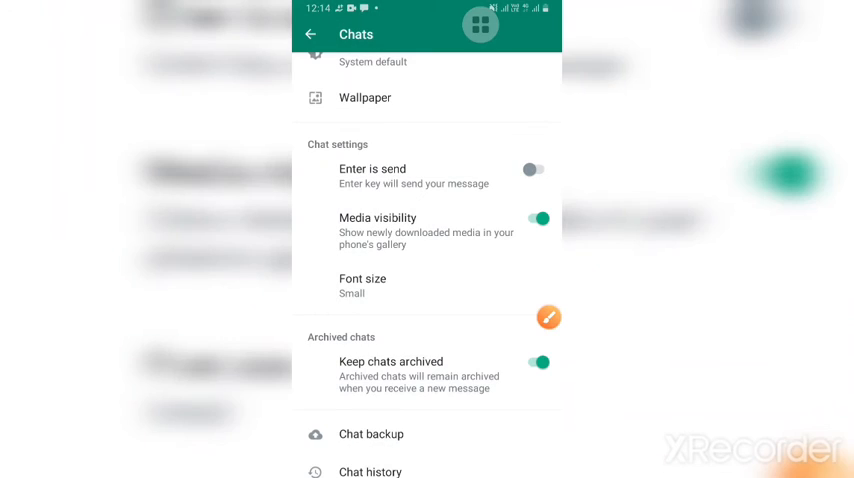
click(362, 284)
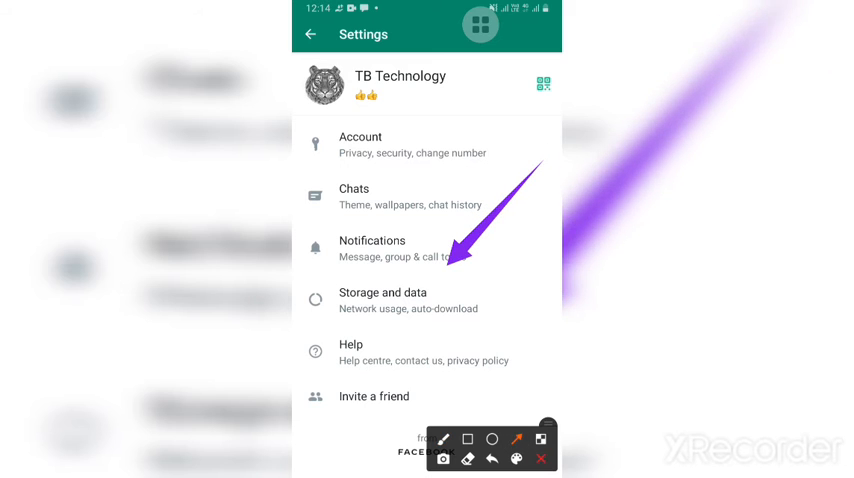
In Notifications, sample the Astro and Basic Bell message tones.
click(540, 460)
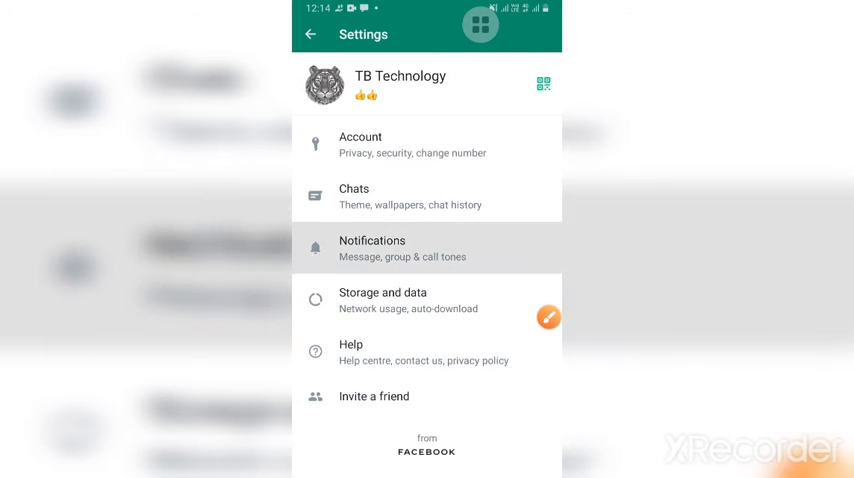
click(372, 248)
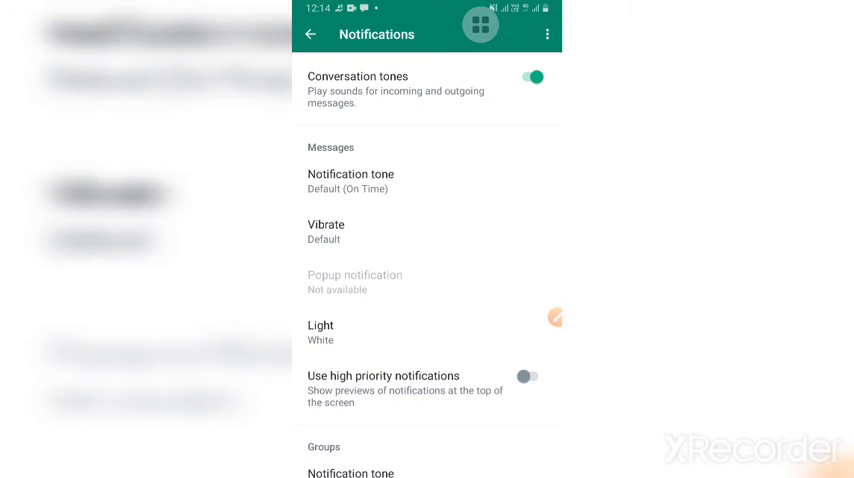
click(326, 232)
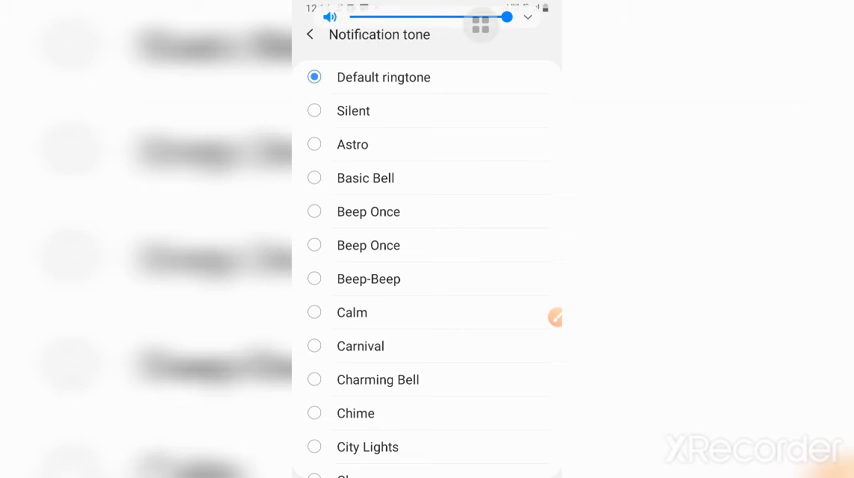
click(314, 112)
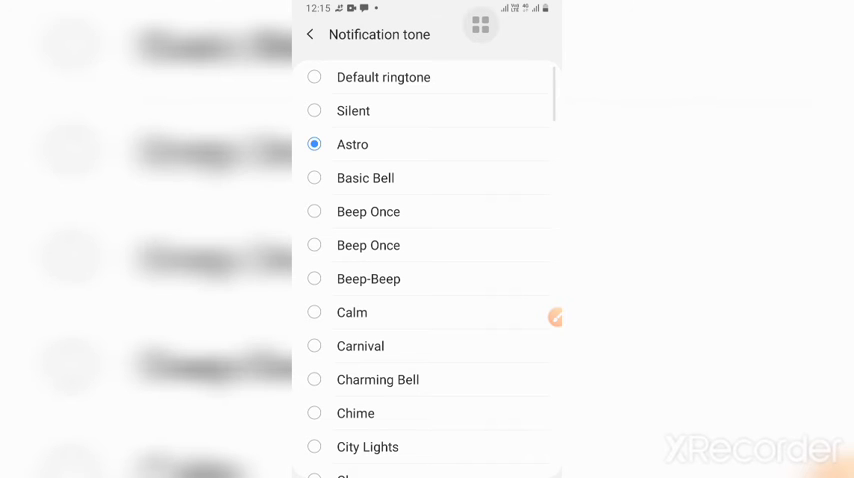
click(314, 178)
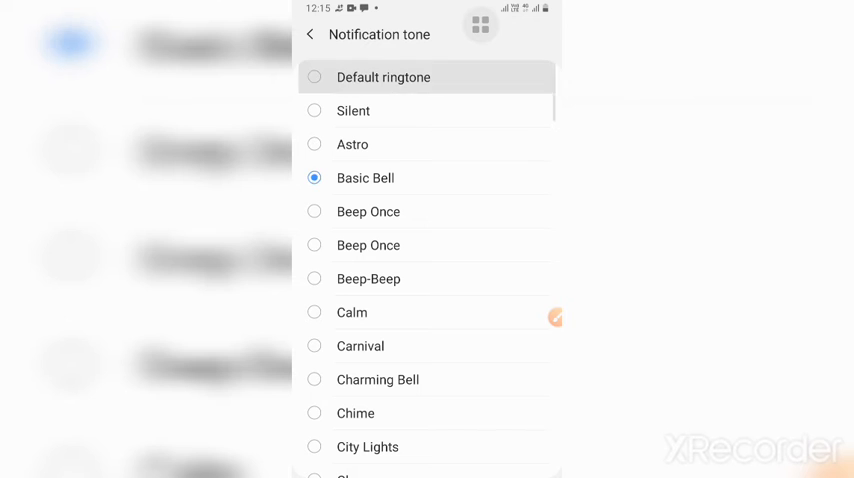
click(312, 36)
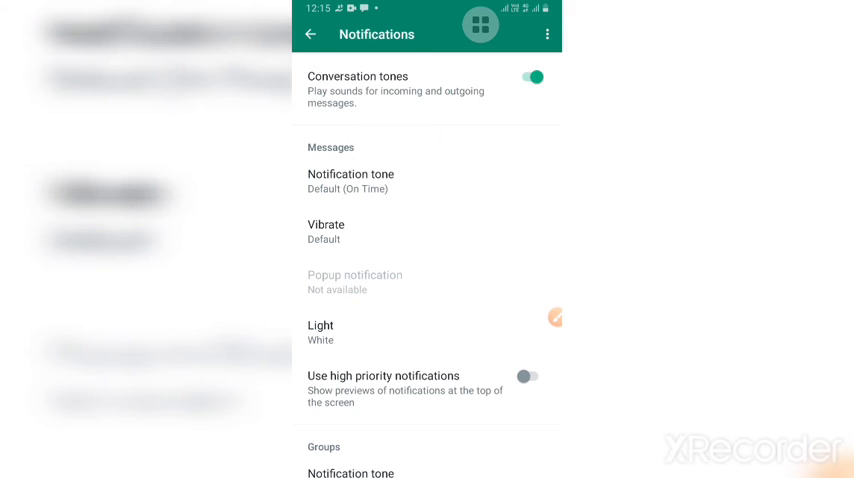
Enable Use high priority notifications under Groups and return to Settings.
scroll(down, 3)
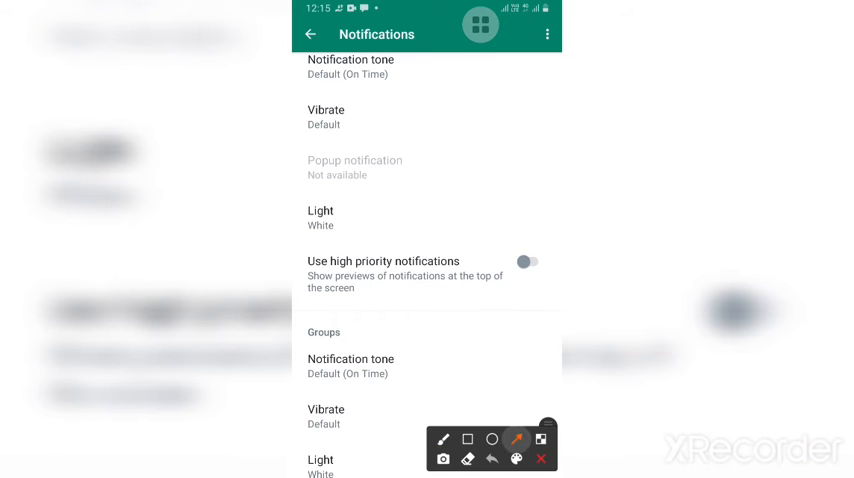
drag(500, 320, 410, 270)
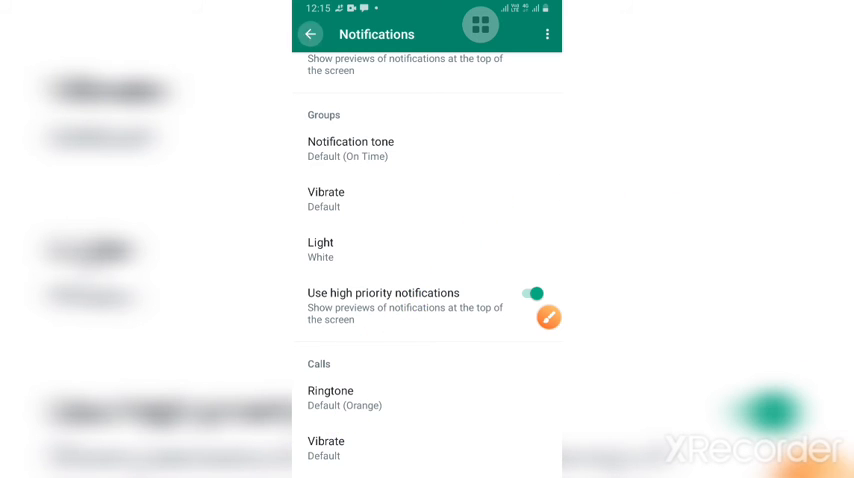
click(310, 34)
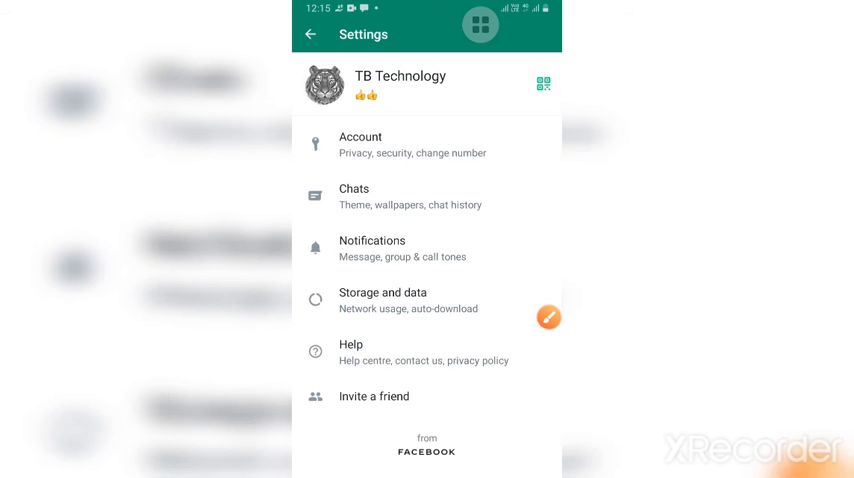
View My code QR, switch to Scan code and back, then return to chats.
click(542, 84)
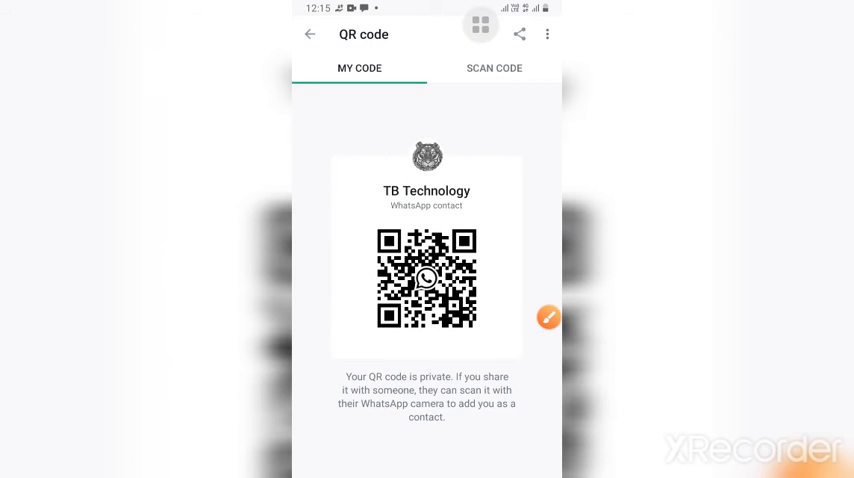
click(494, 68)
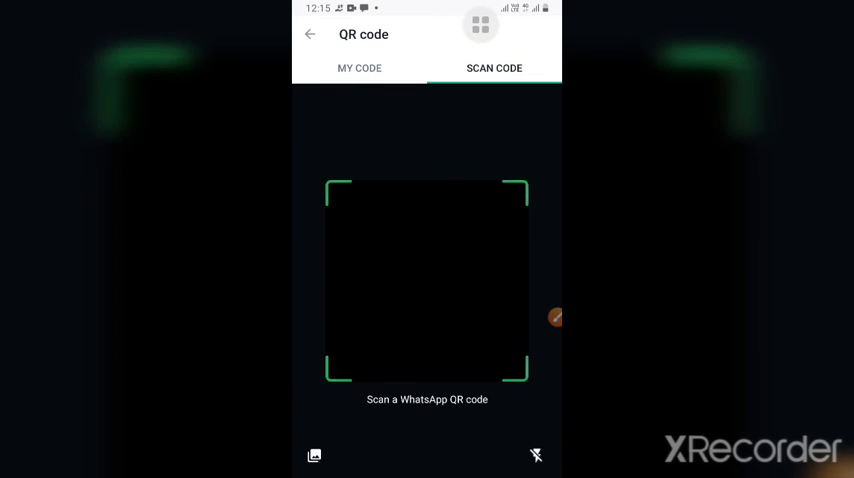
click(360, 68)
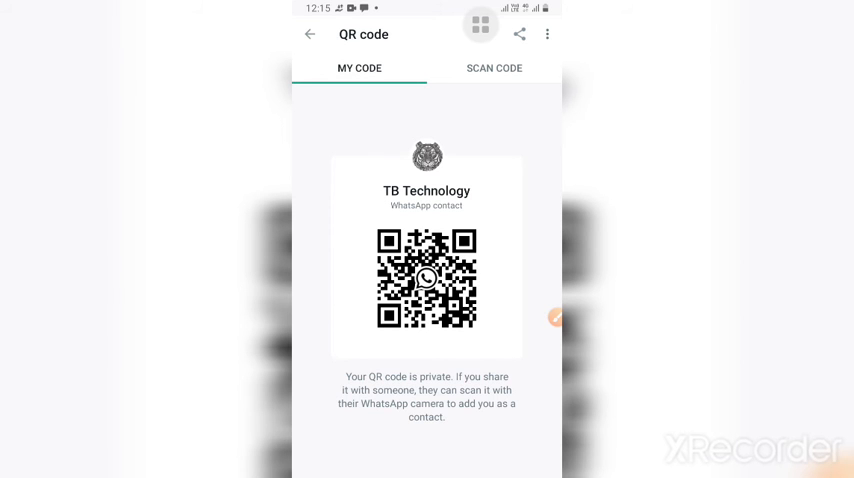
click(310, 34)
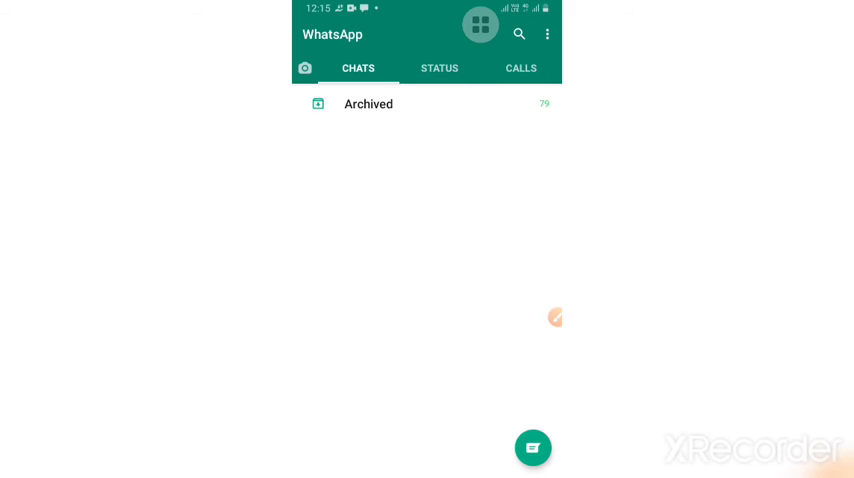
Review Linked devices (Chrome on Windows session), start Link a device, then return to chats.
click(546, 32)
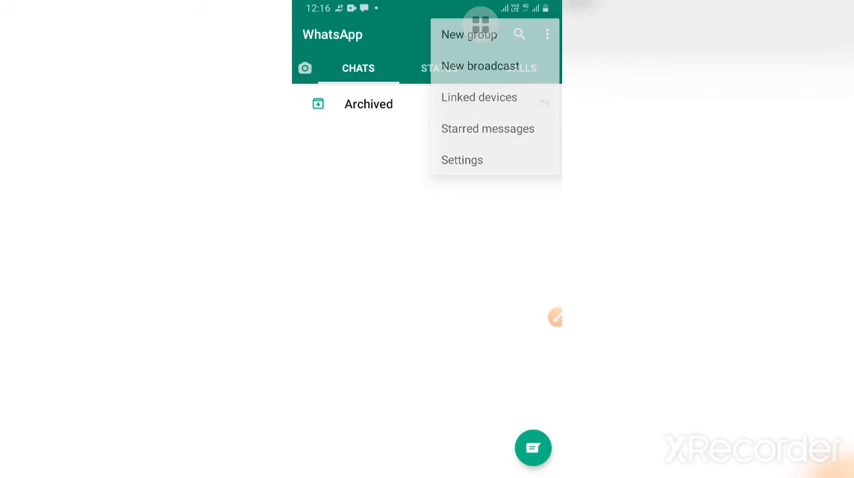
click(478, 96)
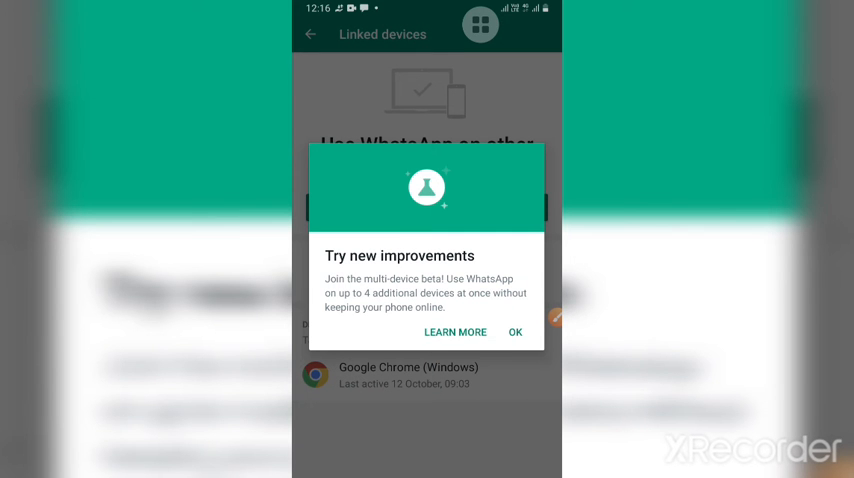
click(516, 332)
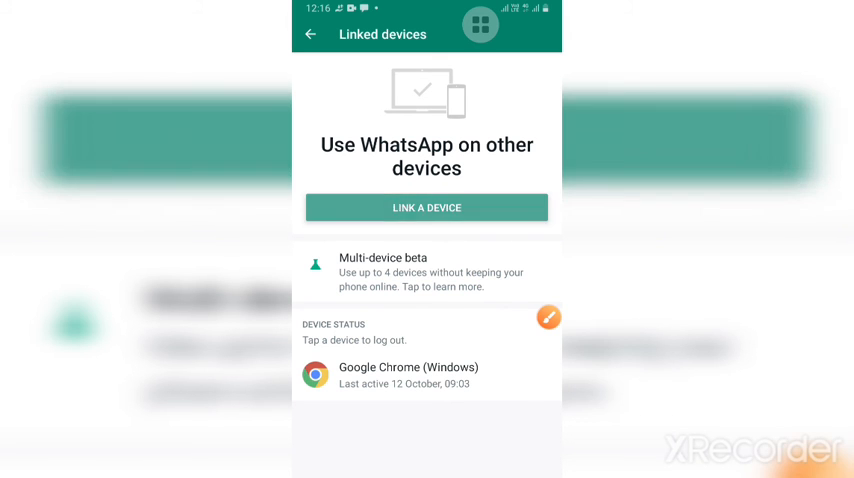
click(426, 208)
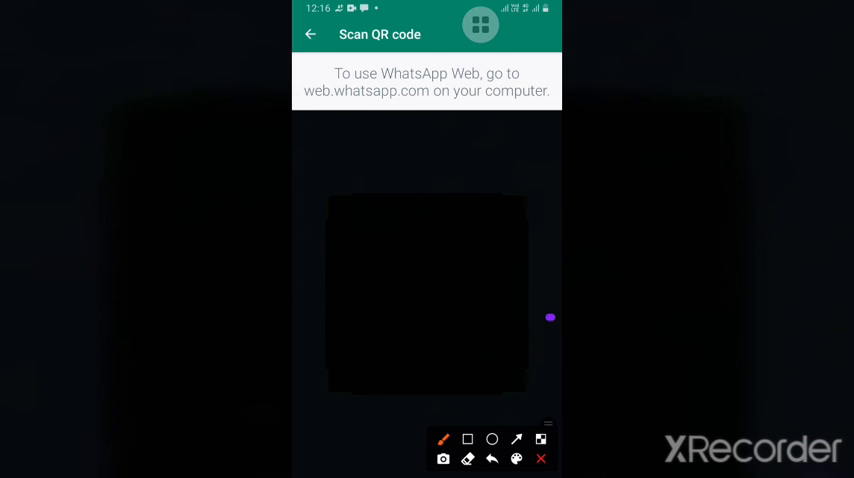
click(468, 440)
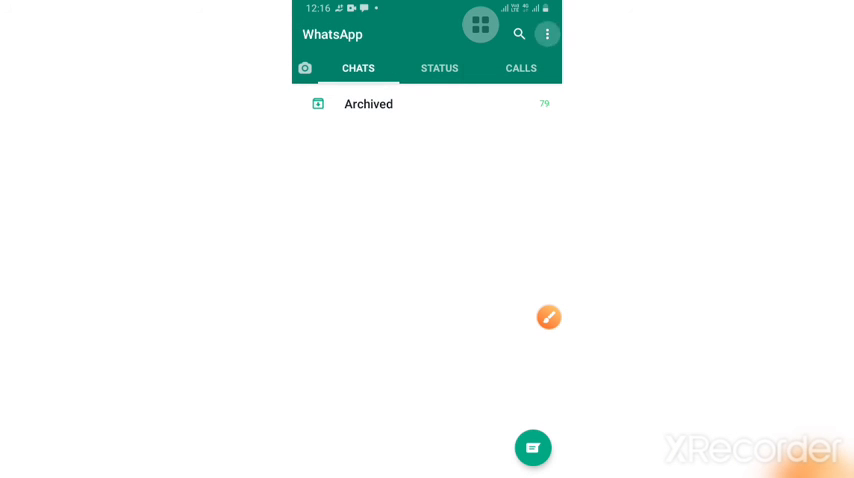
View Storage and data with media auto-download rules, then return to the chat list.
click(548, 32)
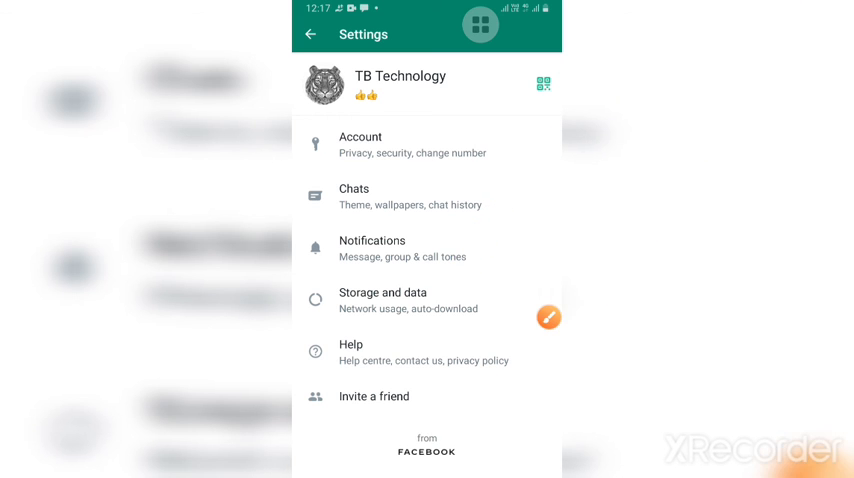
click(382, 300)
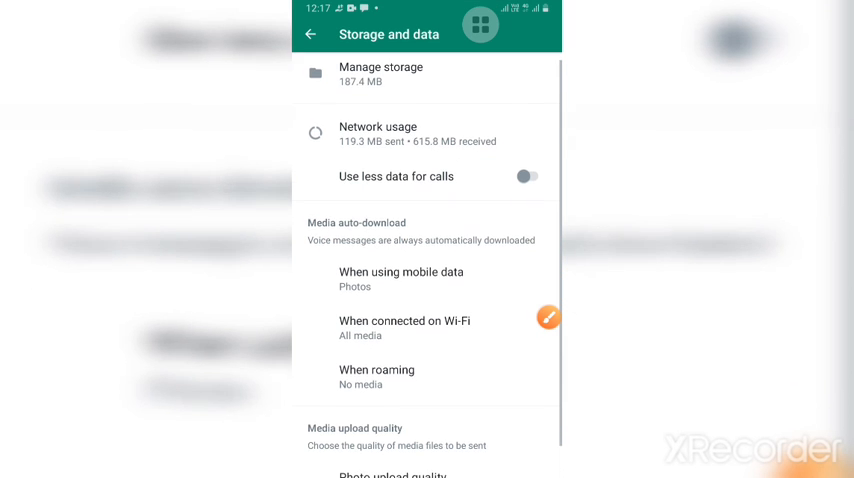
click(548, 316)
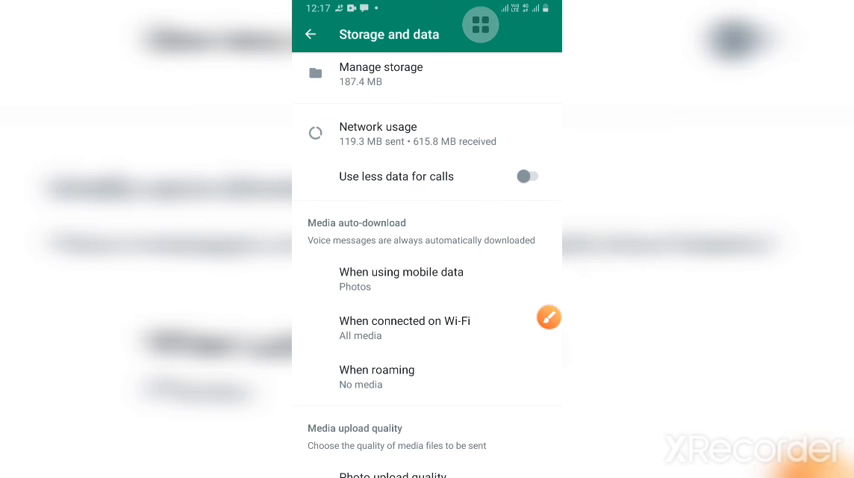
click(312, 34)
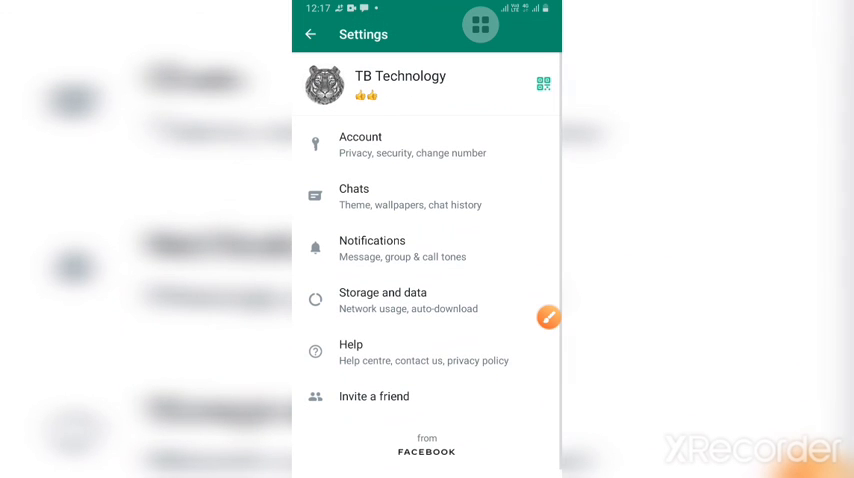
click(312, 34)
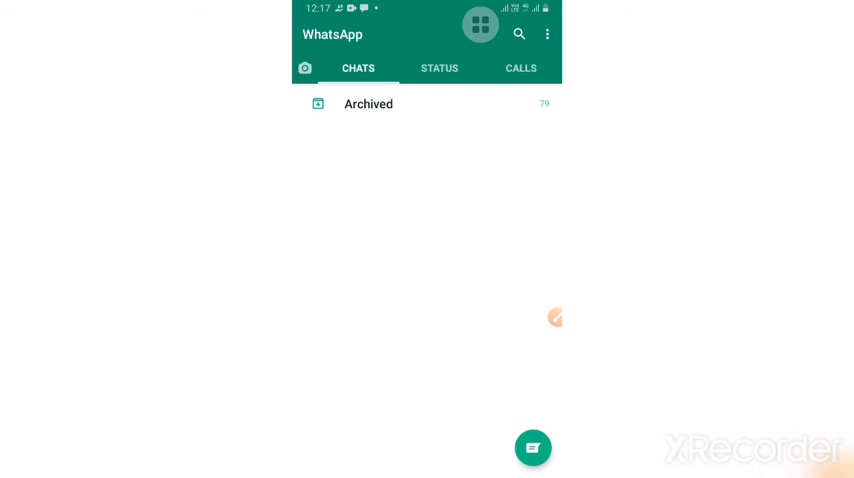